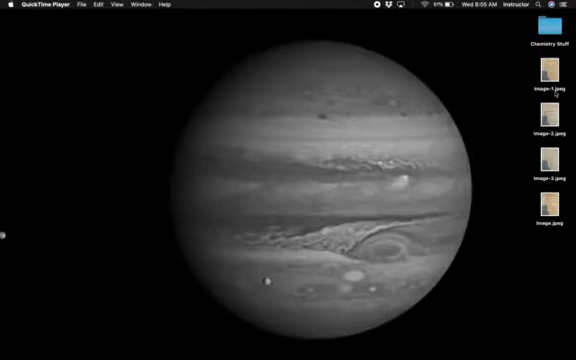
{"action": "mouse_move", "coordinate": [288, 355]}
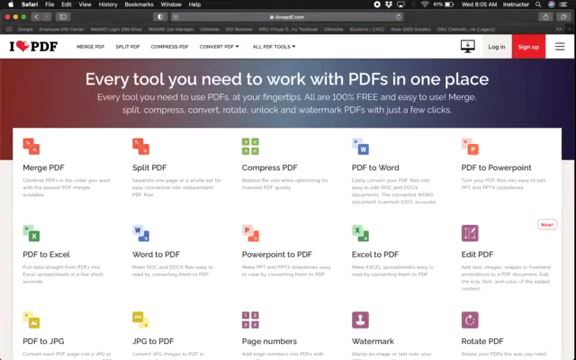
- Scroll the iLovePDF tool list to reach the JPG to PDF tool
{"action": "scroll", "scroll_direction": "down", "scroll_amount": 3}
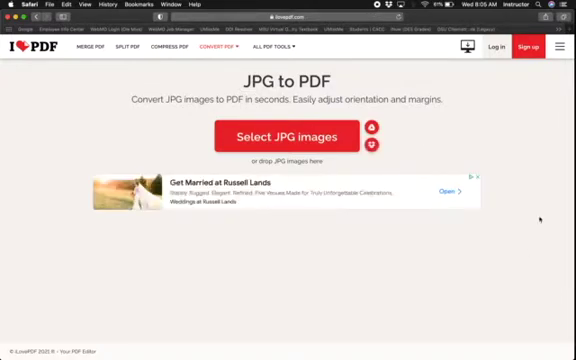
{"action": "mouse_move", "coordinate": [166, 118]}
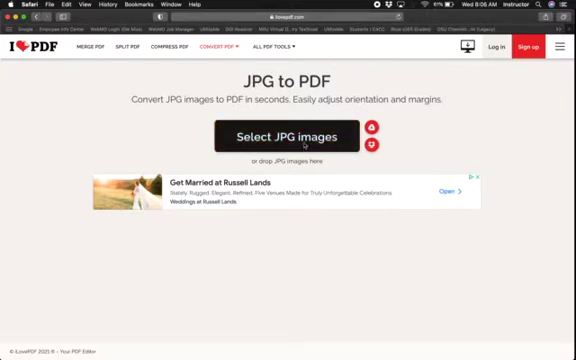
- Upload the four homework JPEG photos from the Desktop for conversion
{"action": "left_click", "coordinate": [289, 135]}
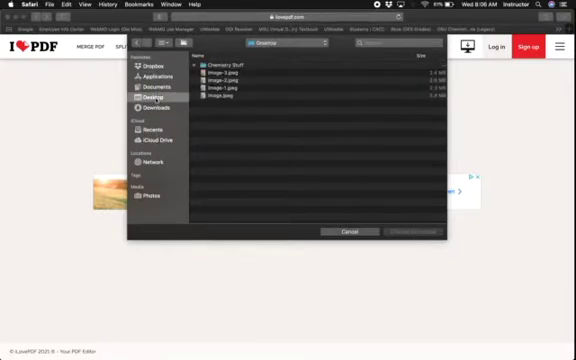
{"action": "left_click", "coordinate": [230, 77]}
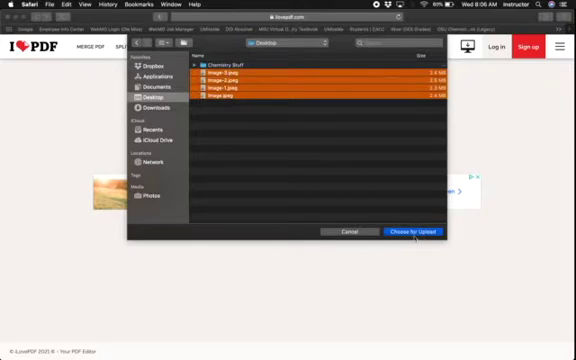
{"action": "left_click", "coordinate": [411, 231]}
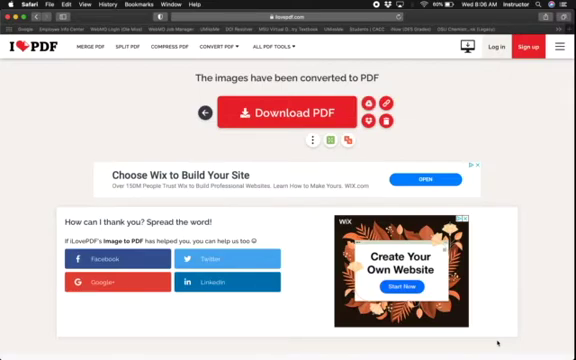
- Download the converted PDF and scroll through its four pages in Preview
{"action": "left_click", "coordinate": [290, 112]}
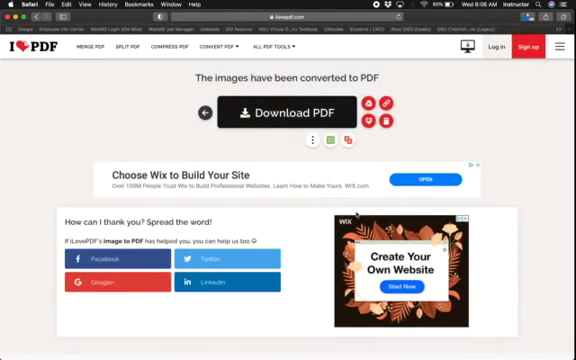
{"action": "left_click", "coordinate": [284, 111]}
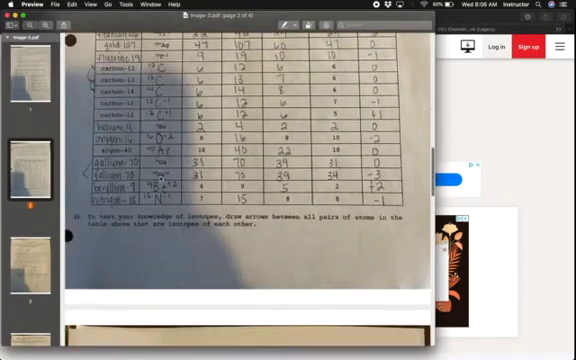
{"action": "scroll", "scroll_direction": "down", "scroll_amount": 3}
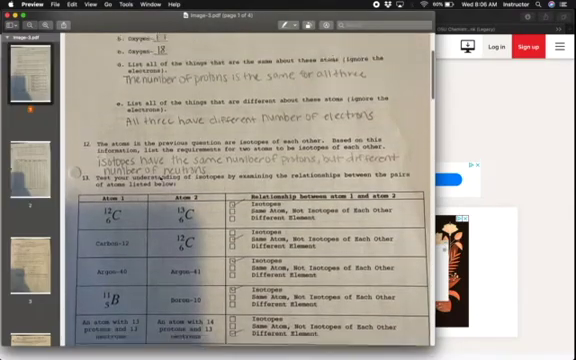